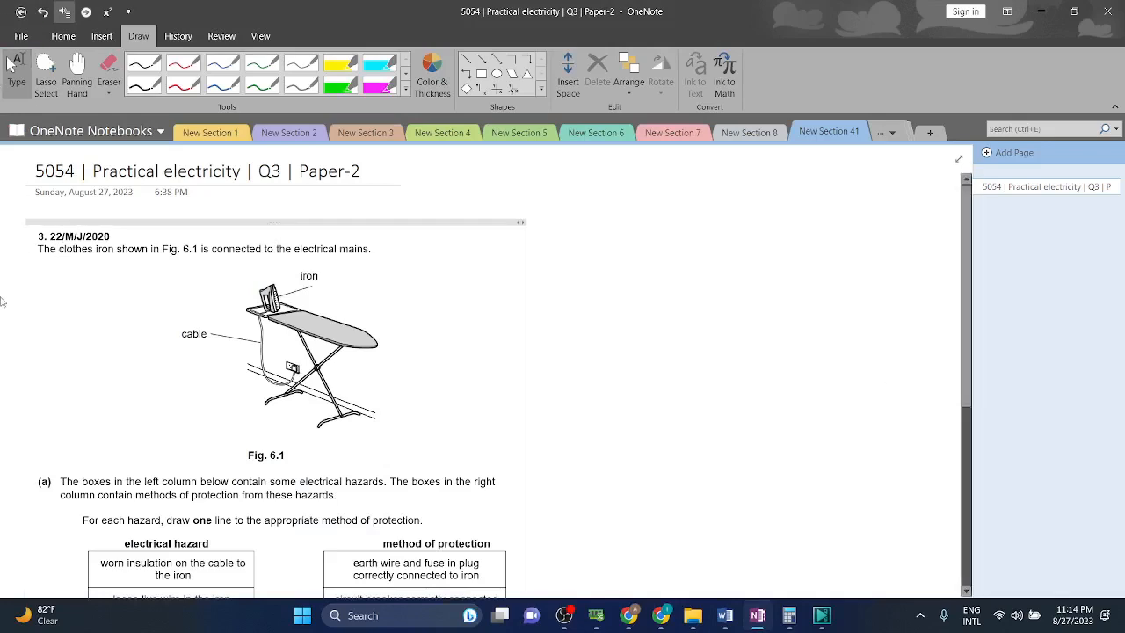
Step: Choose the yellow highlighter and scroll down to 'hazards' in part (a)
click(55, 258)
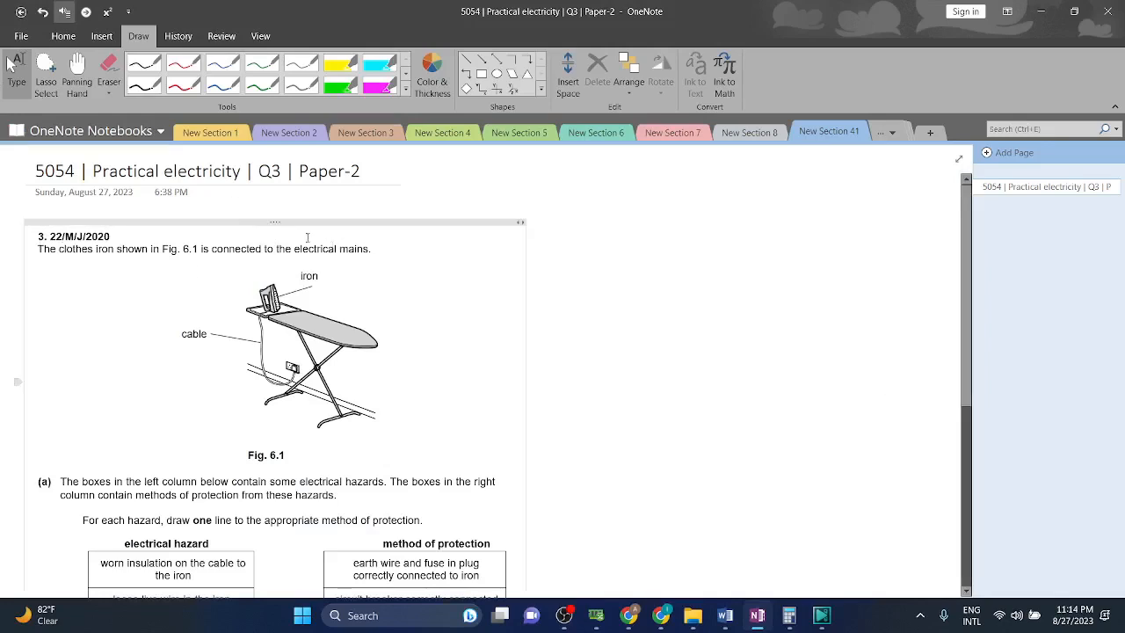
scroll(down, 3)
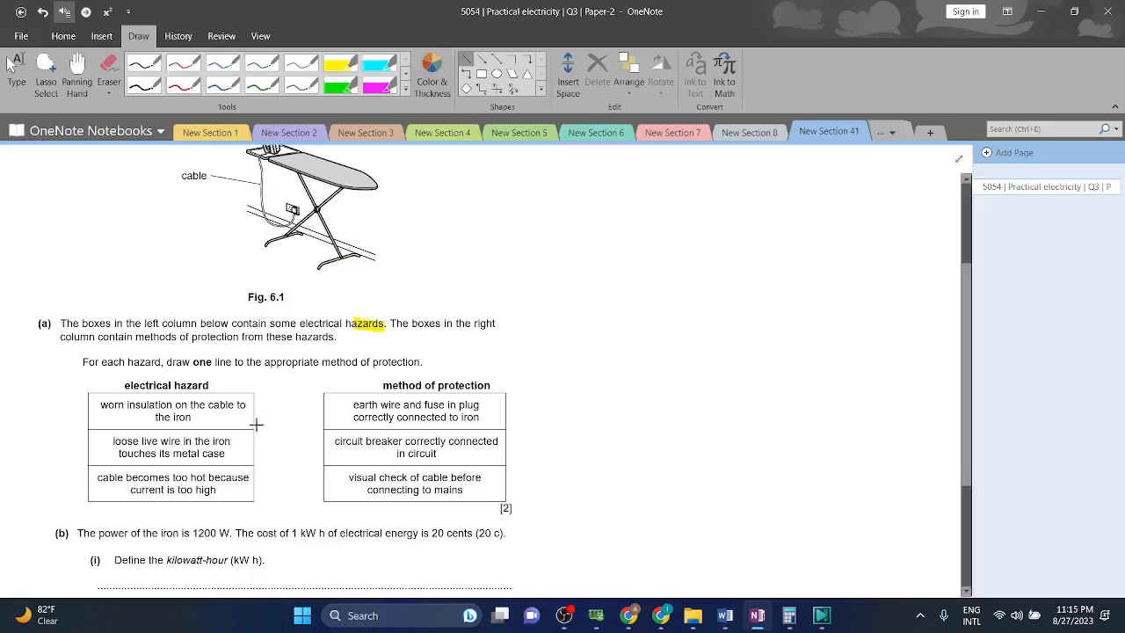
mouse_move(154, 417)
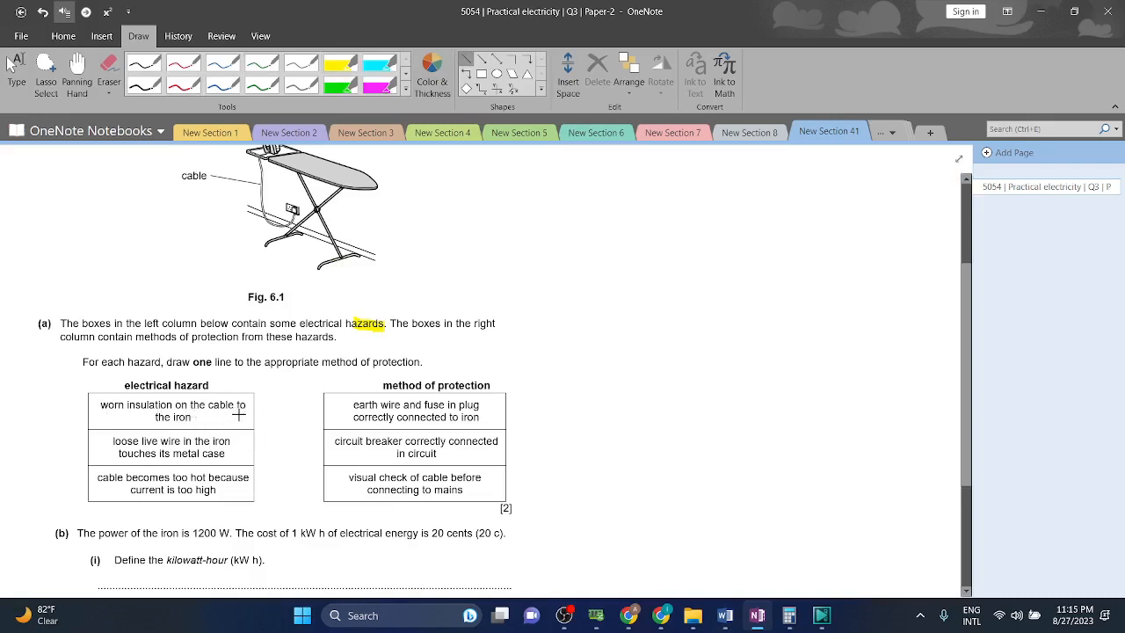
mouse_move(424, 329)
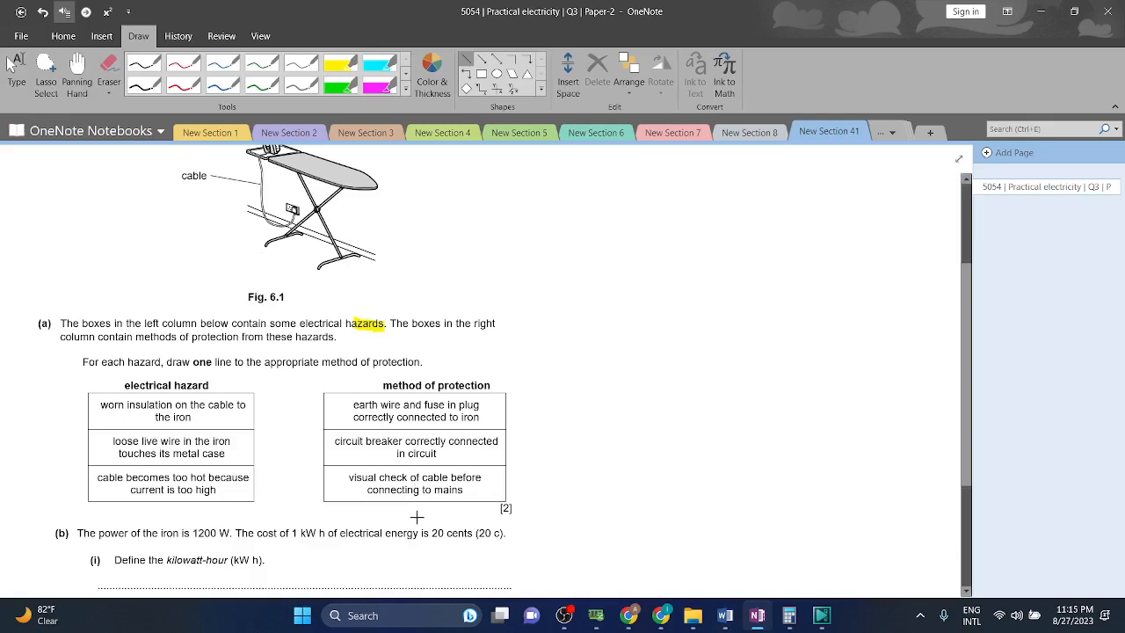
Step: Go to the blank untitled page in New Section 39
drag(248, 407, 360, 490)
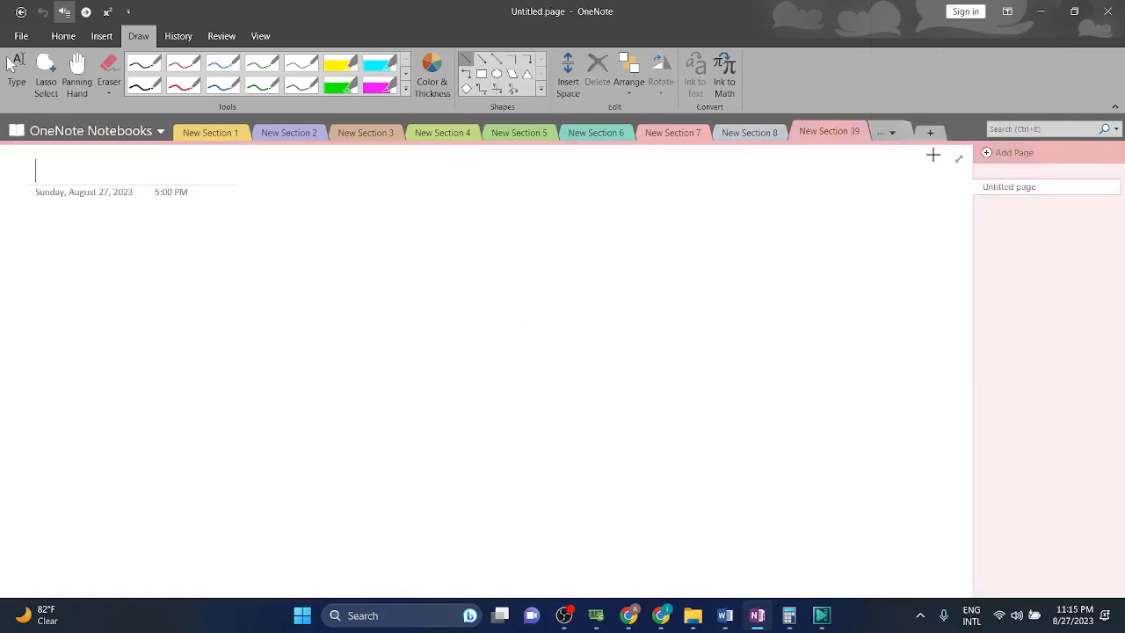
Step: Review the Q1 practical electricity page, then list all sections and choose New Section 39
click(892, 132)
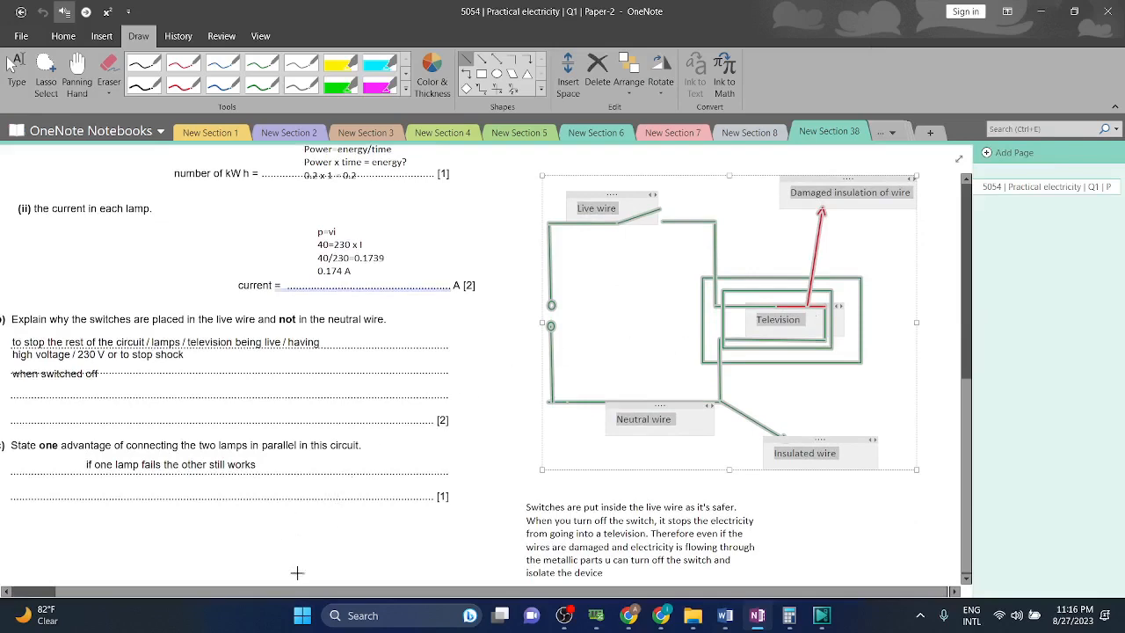
scroll(down, 3)
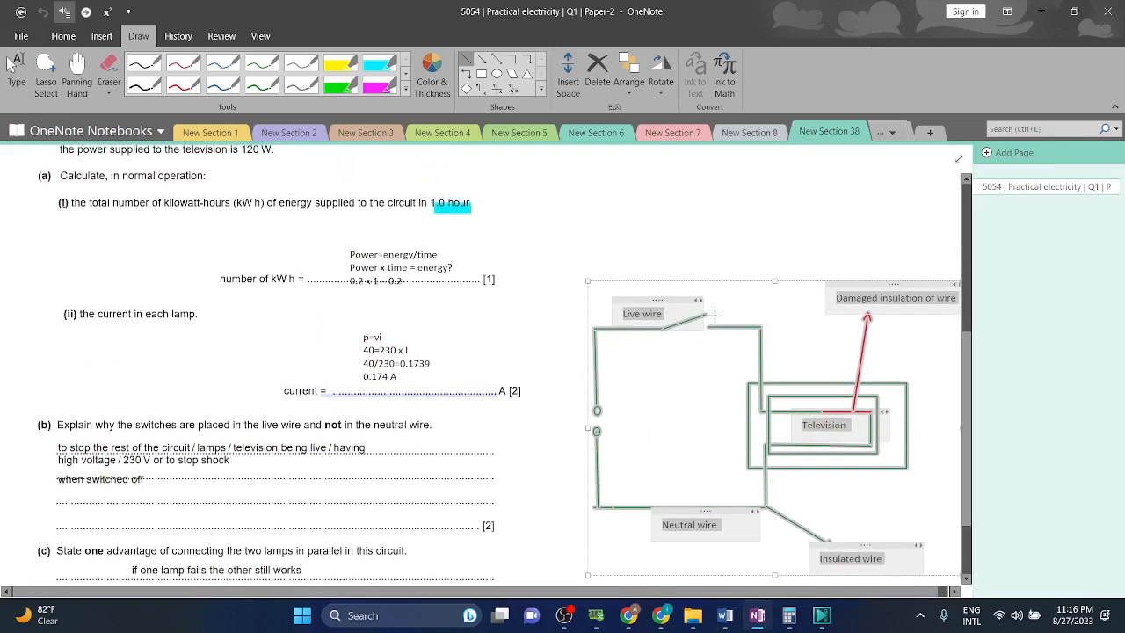
click(882, 132)
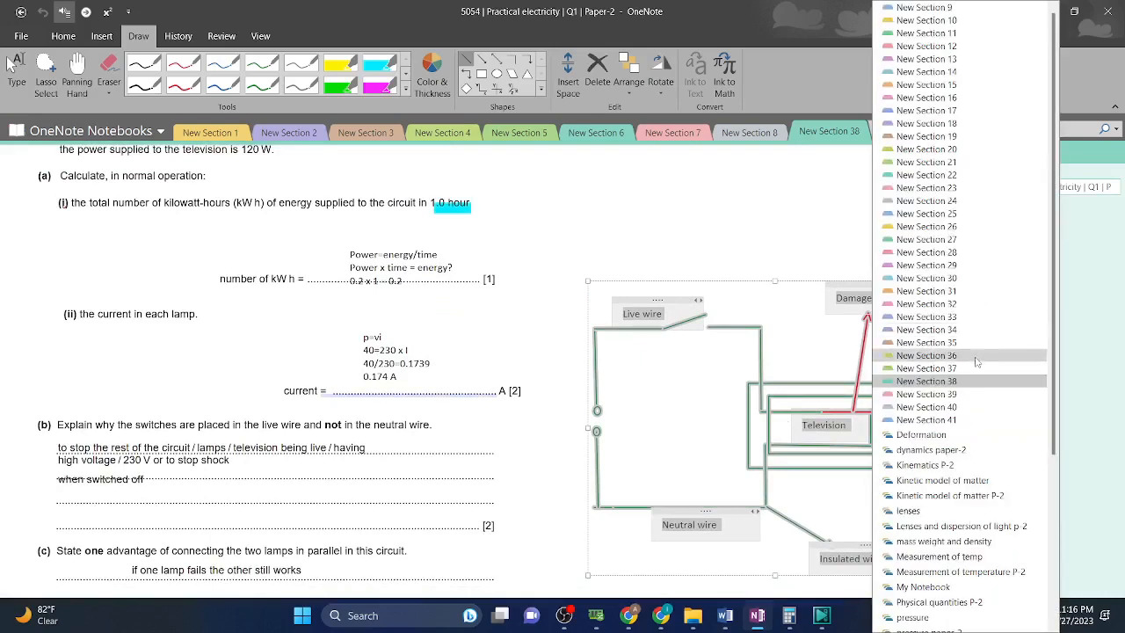
click(927, 394)
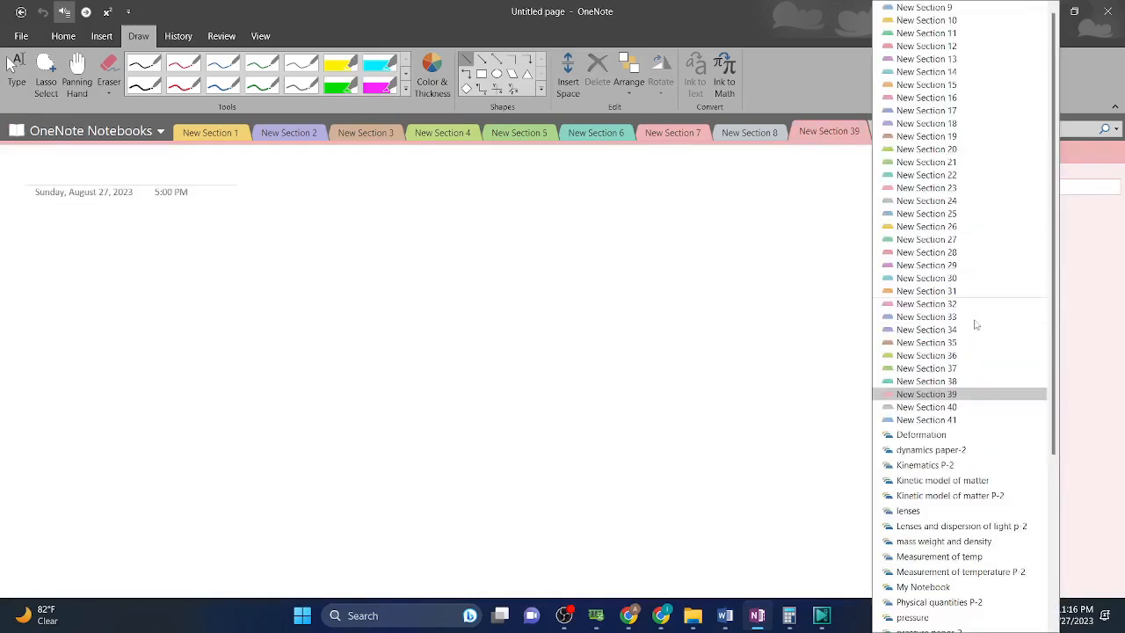
click(927, 406)
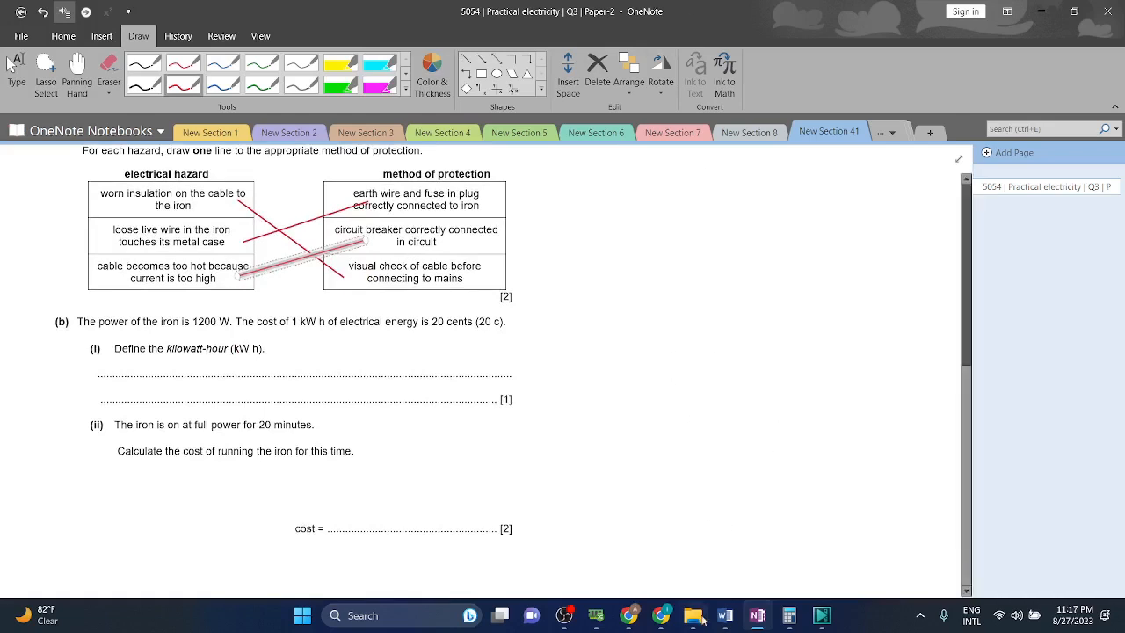
Step: Bring up the practical electricity mark scheme document in Word
click(723, 615)
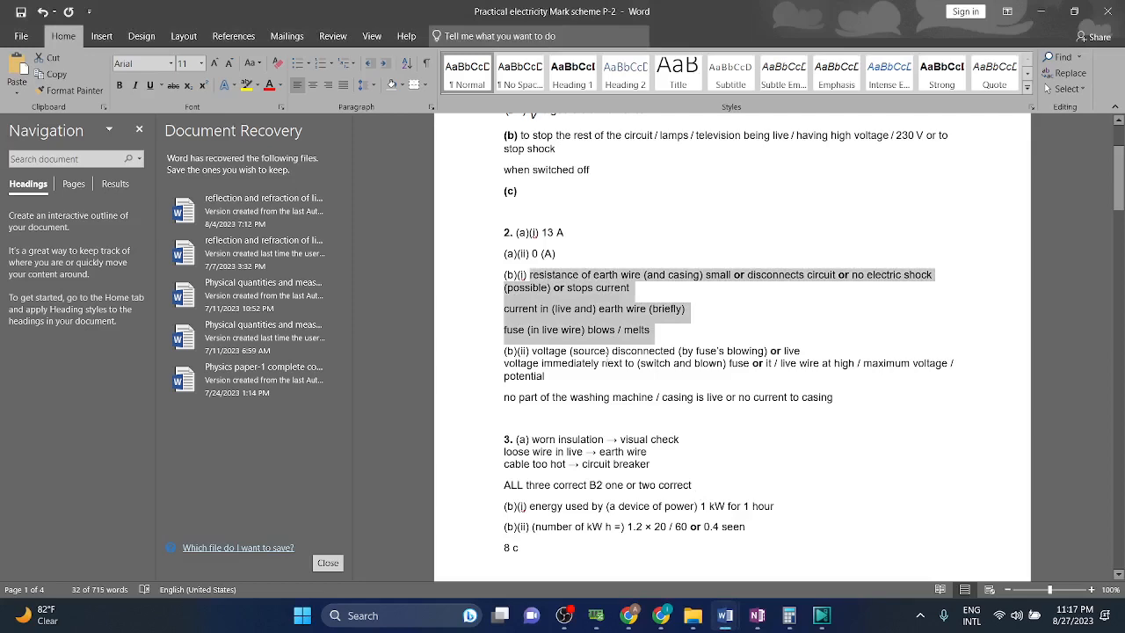
Step: Scroll the mark scheme to Question 3's answers: hazard matches, kWh definition, 8 c cost
scroll(down, 3)
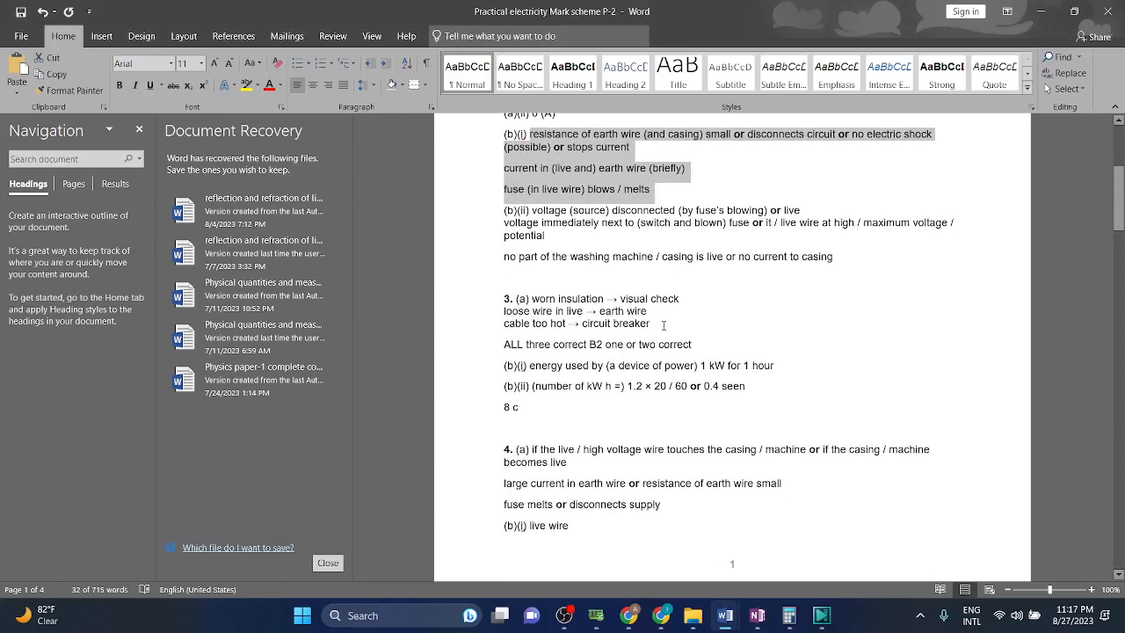
scroll(down, 3)
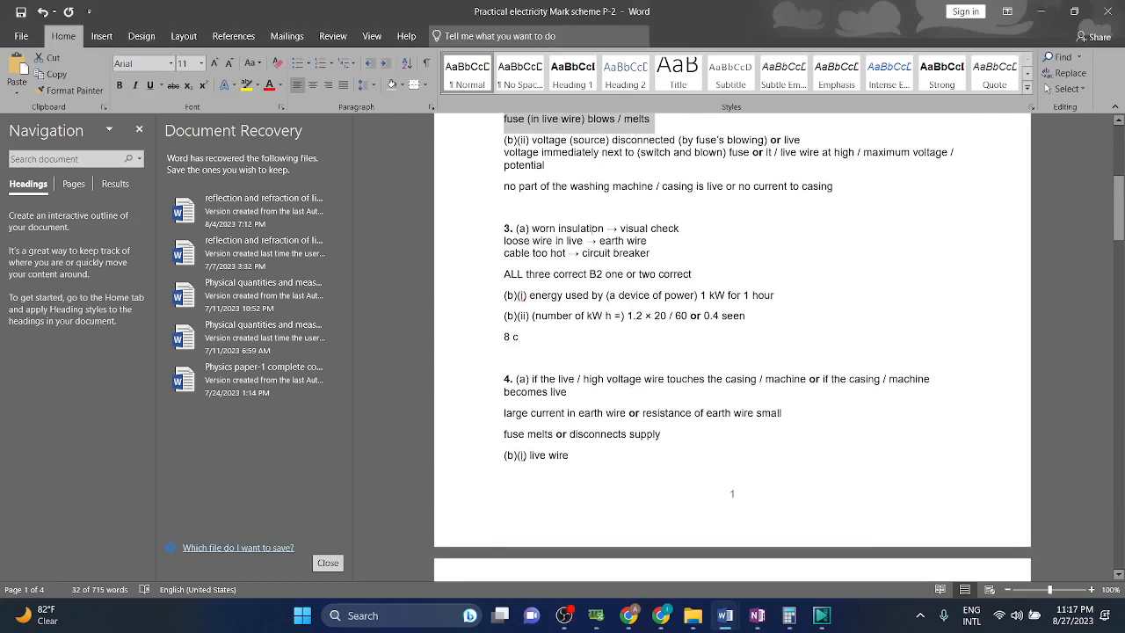
click(514, 264)
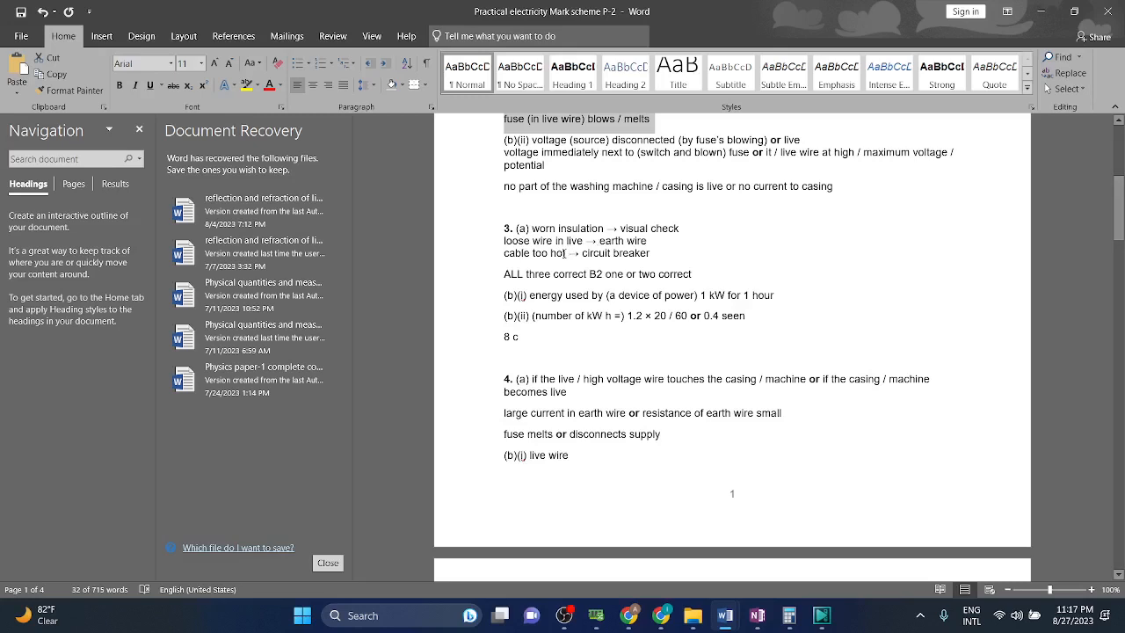
mouse_move(746, 590)
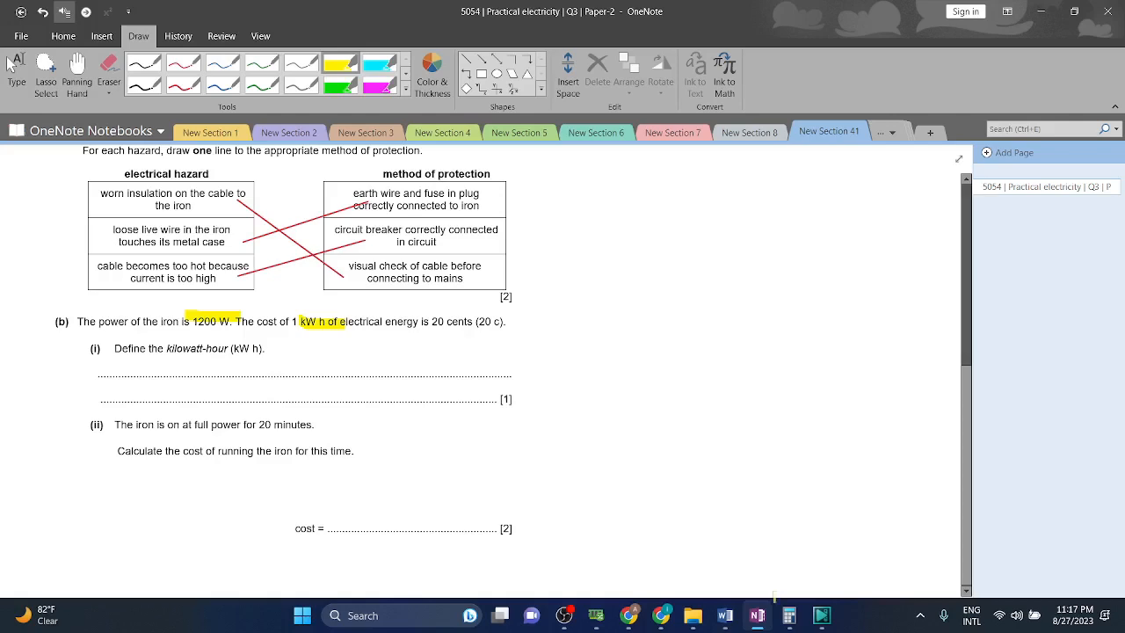
Step: Write 'energy used by (a device of power) 1 kW for 1 hour' on the (b)(i) line
click(724, 614)
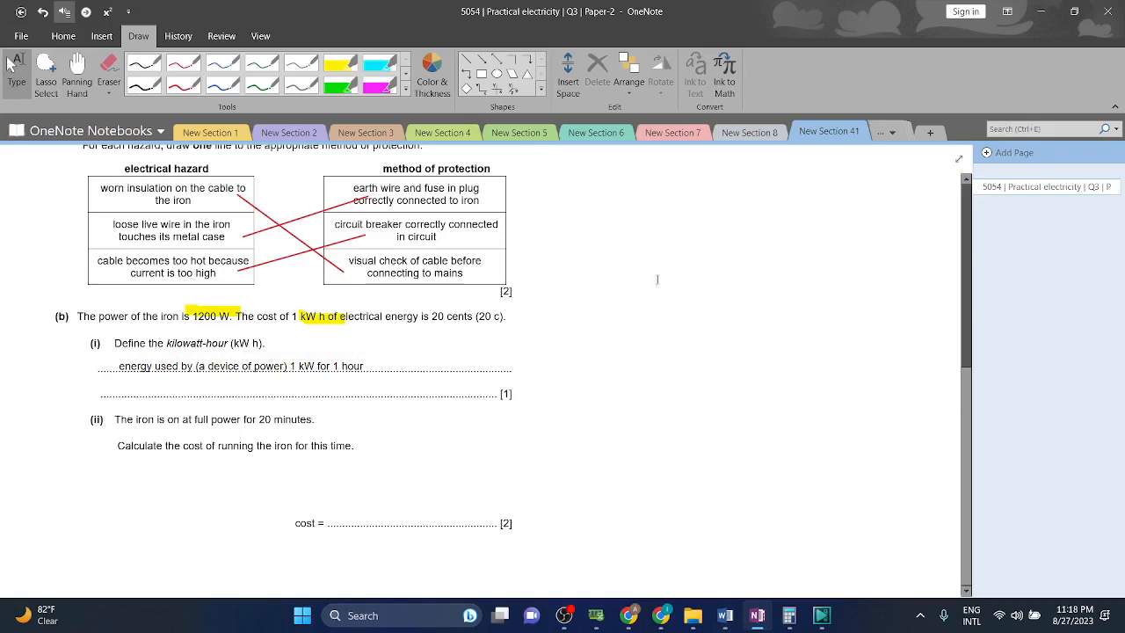
Step: Write the formula 'Power = energy/time' in the working notes
text(pow)
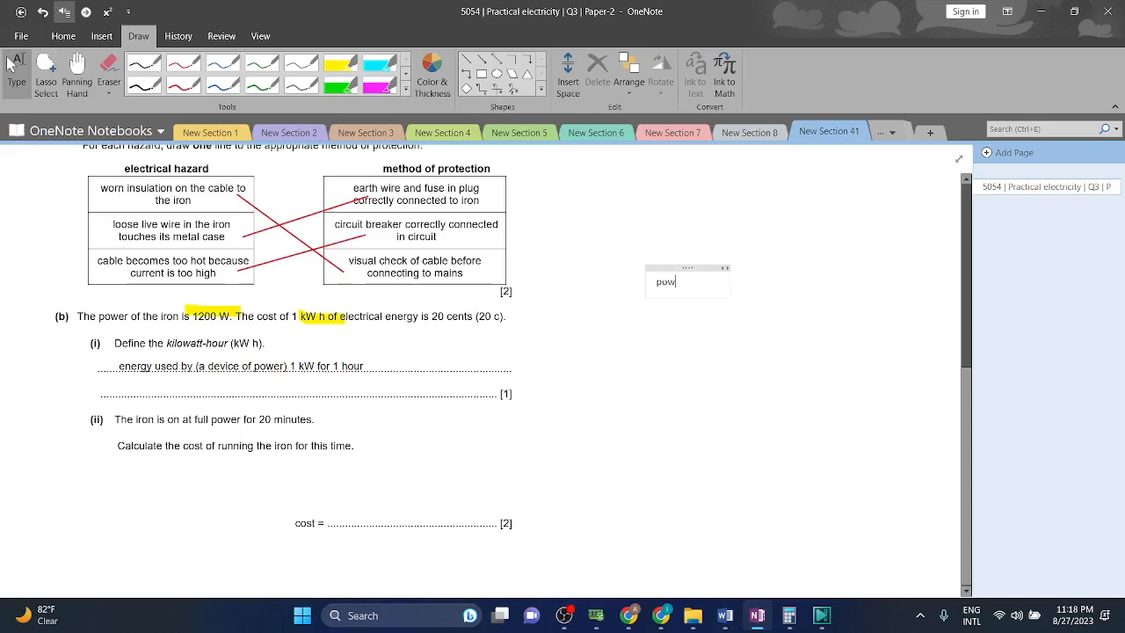
text(Power =e)
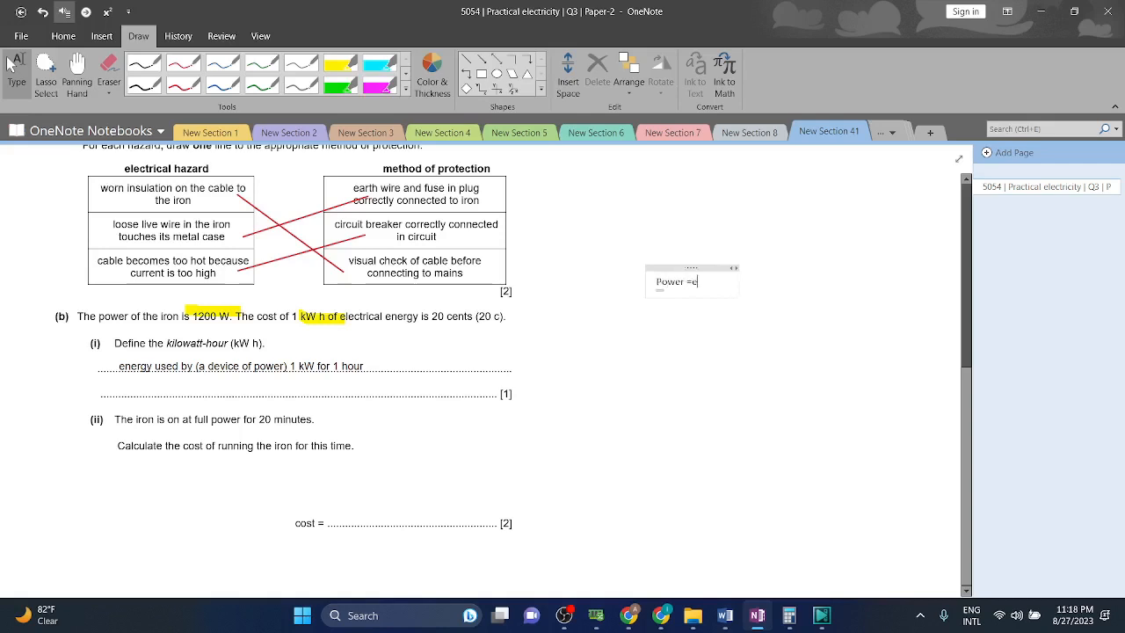
text(nergy/time)
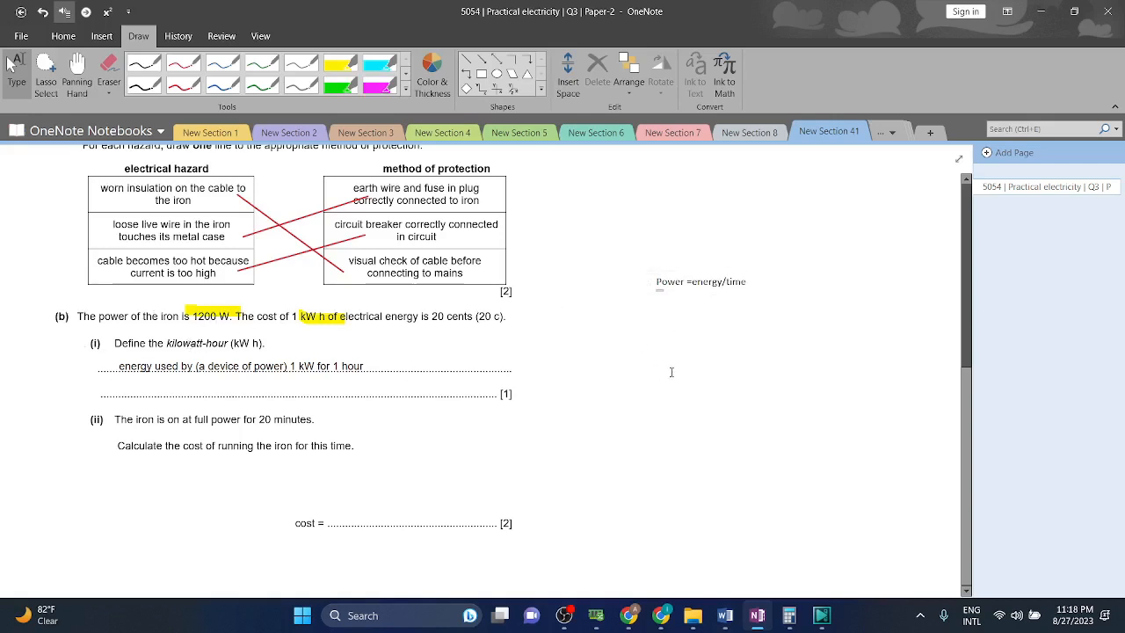
Step: Add the conversion 1200/1000 = 1.2 and bring up the Calculator
text(1200/1000)
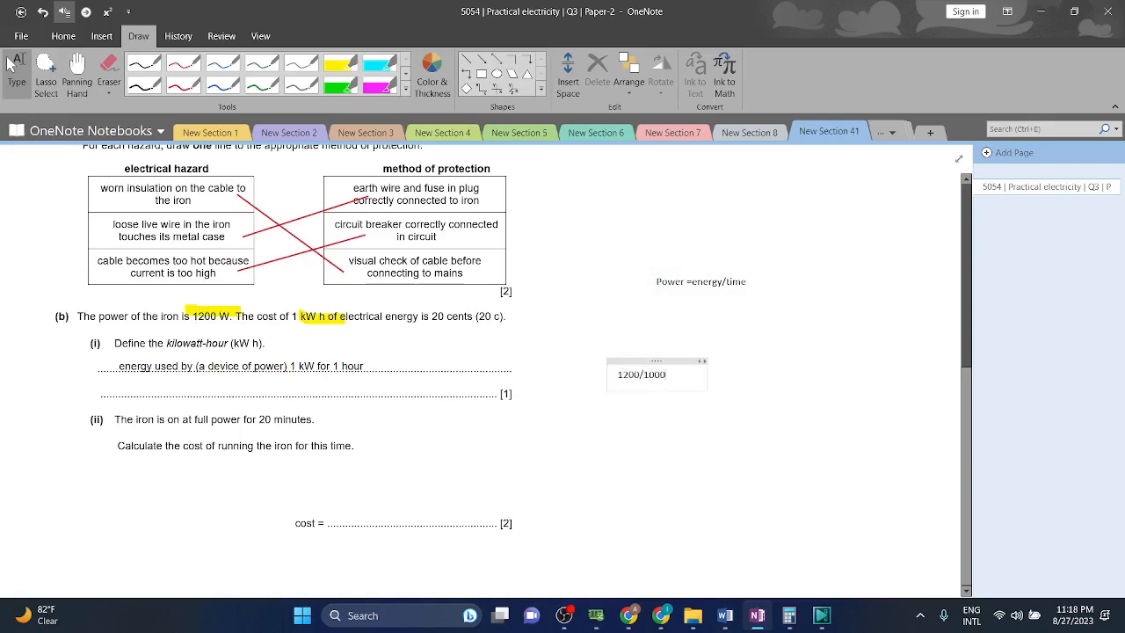
text(=1.2)
click(700, 282)
text(1.2=energy/)
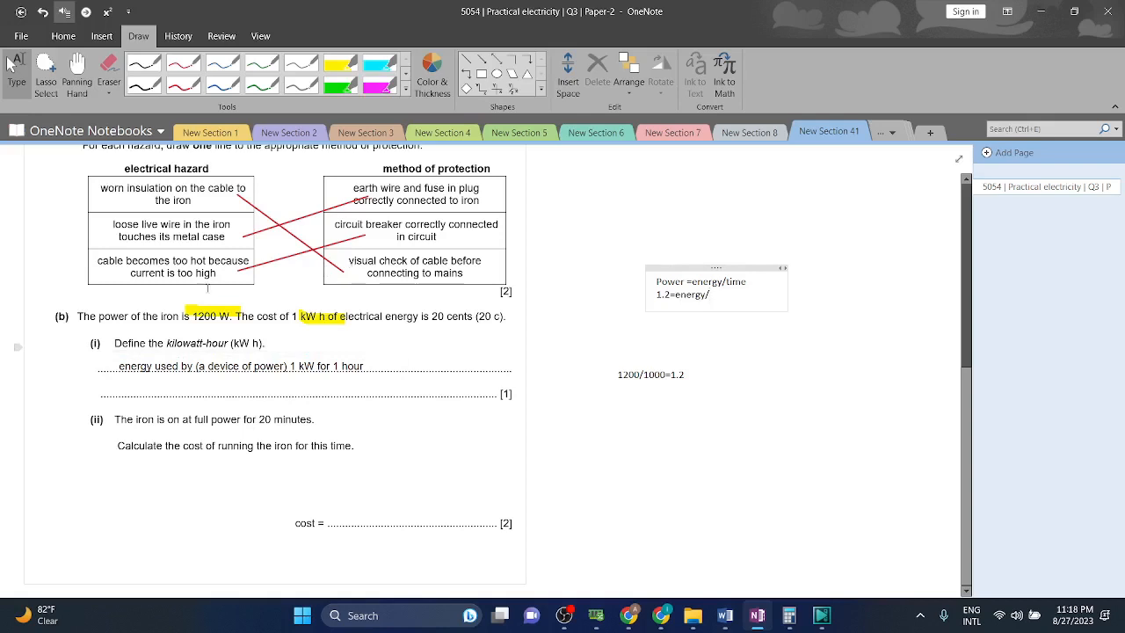
click(377, 431)
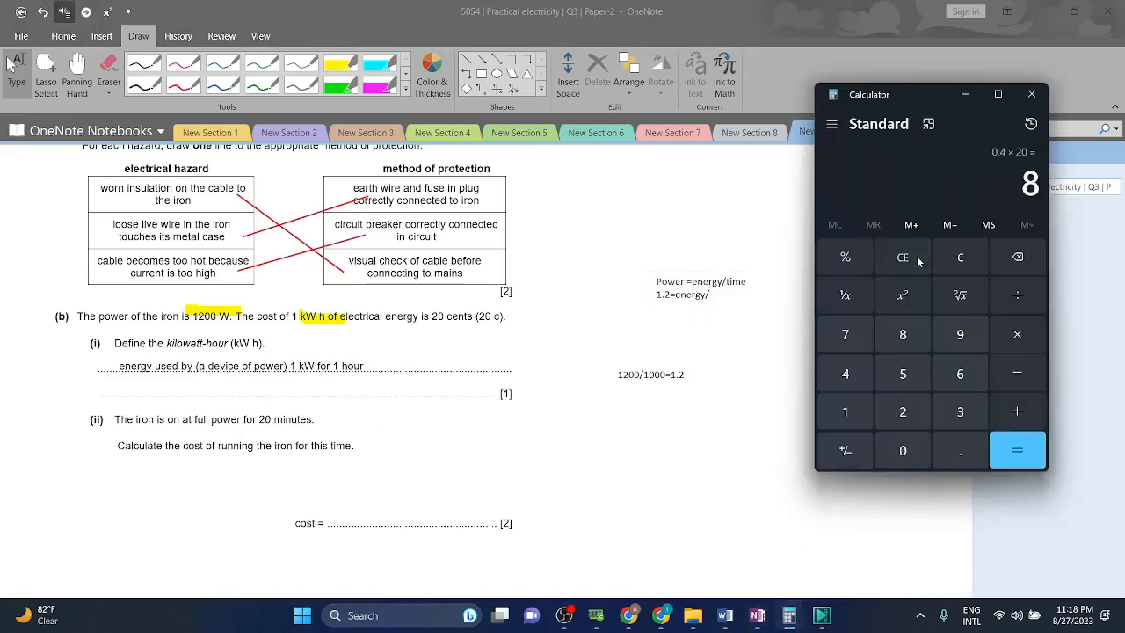
Step: Clear the Calculator and dismiss it to return to the OneNote notes
click(1017, 450)
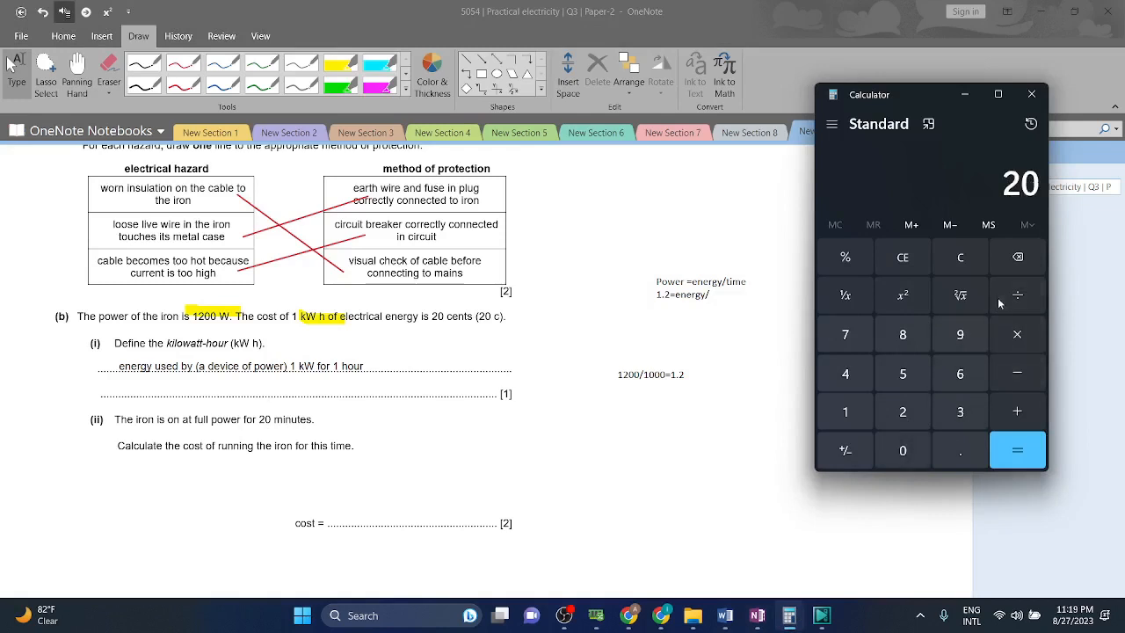
click(1017, 450)
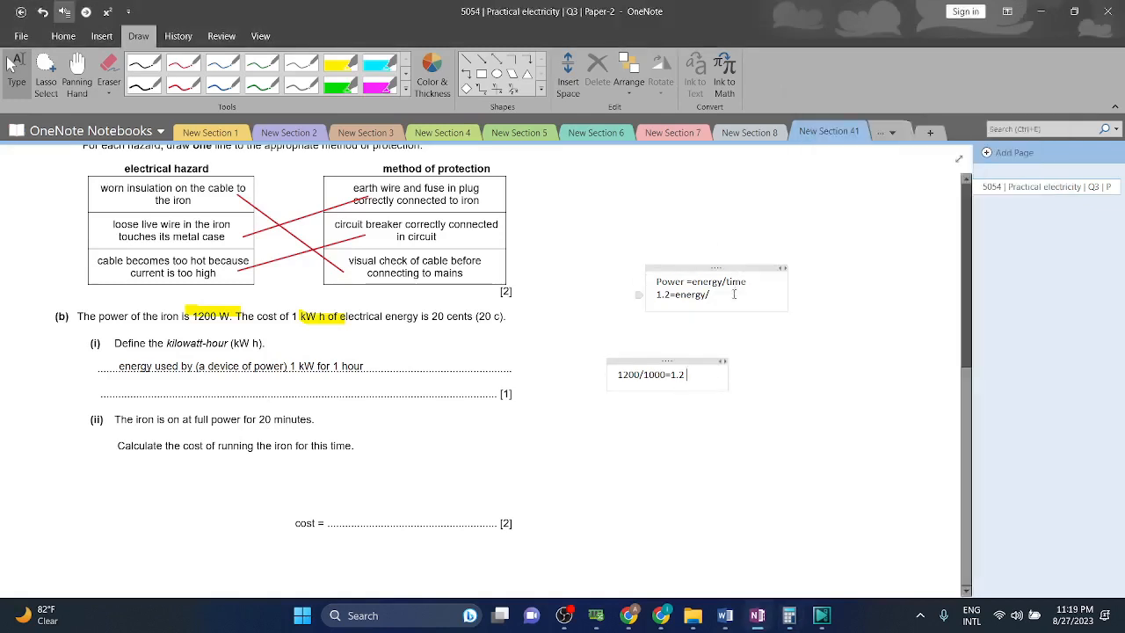
Step: Complete '1.2 = energy/0.3333' and add '1.2x0.3333=0.4'
text(0.3)
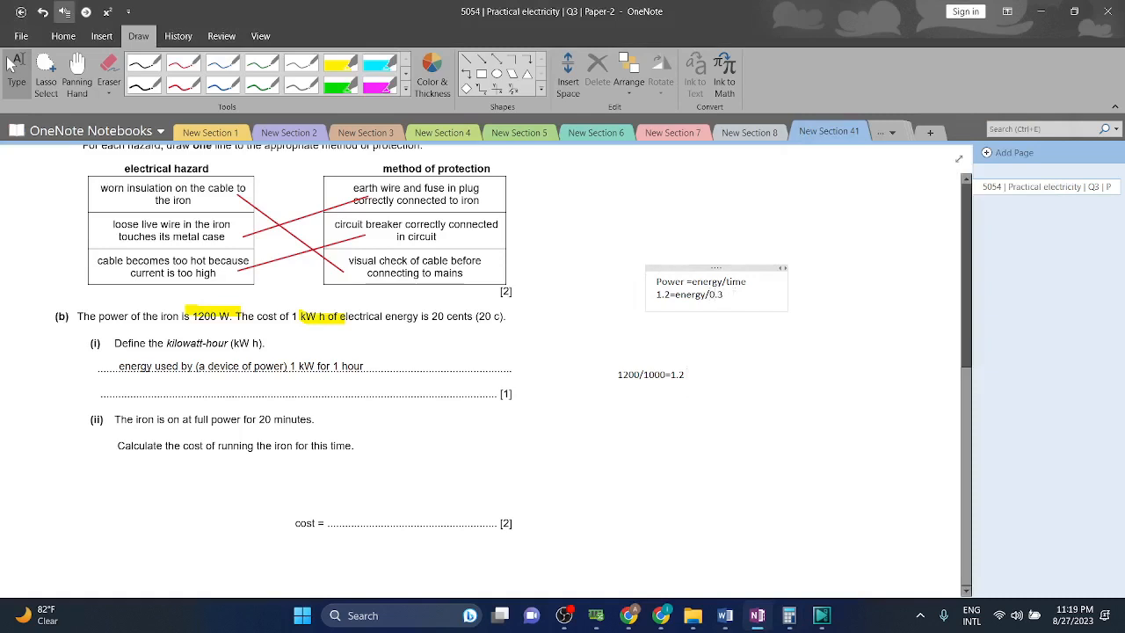
text(333)
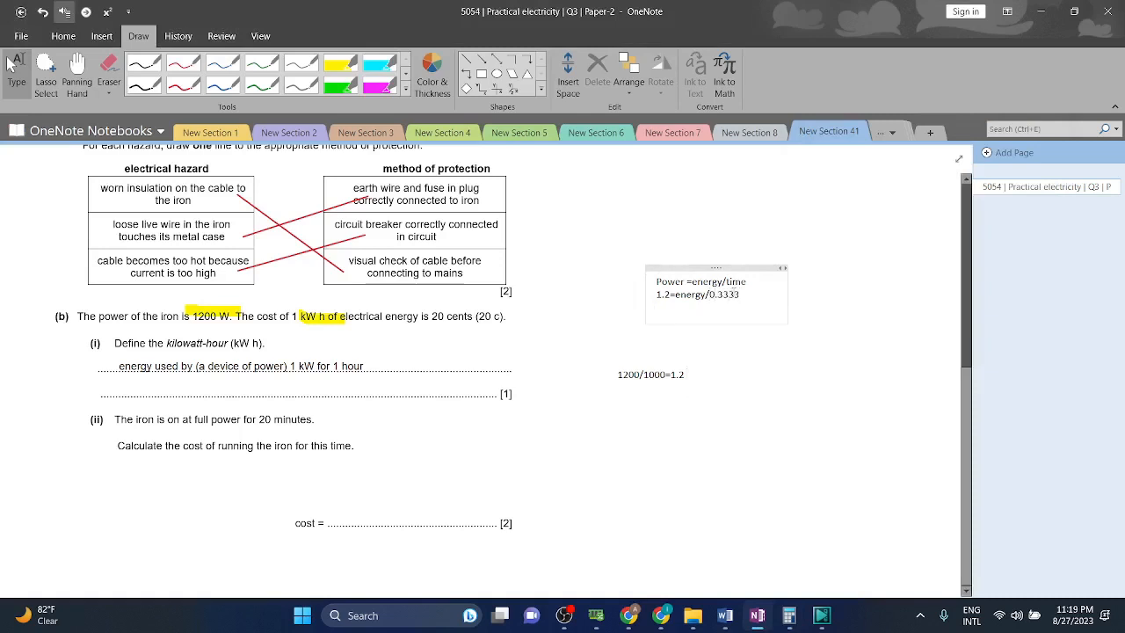
text(1.2)
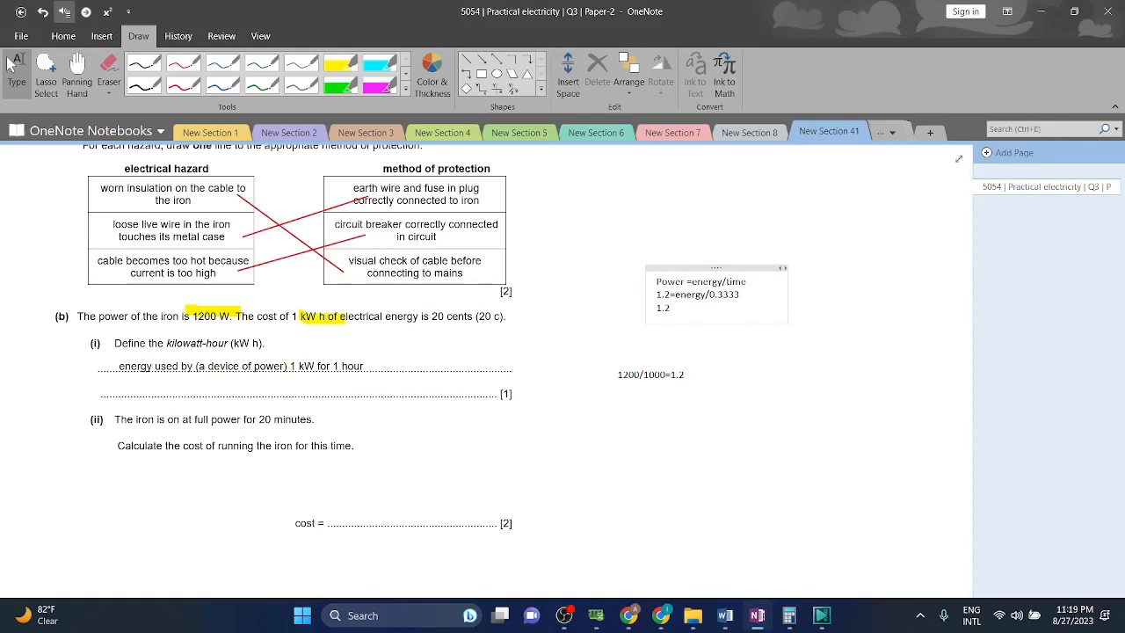
text(x)
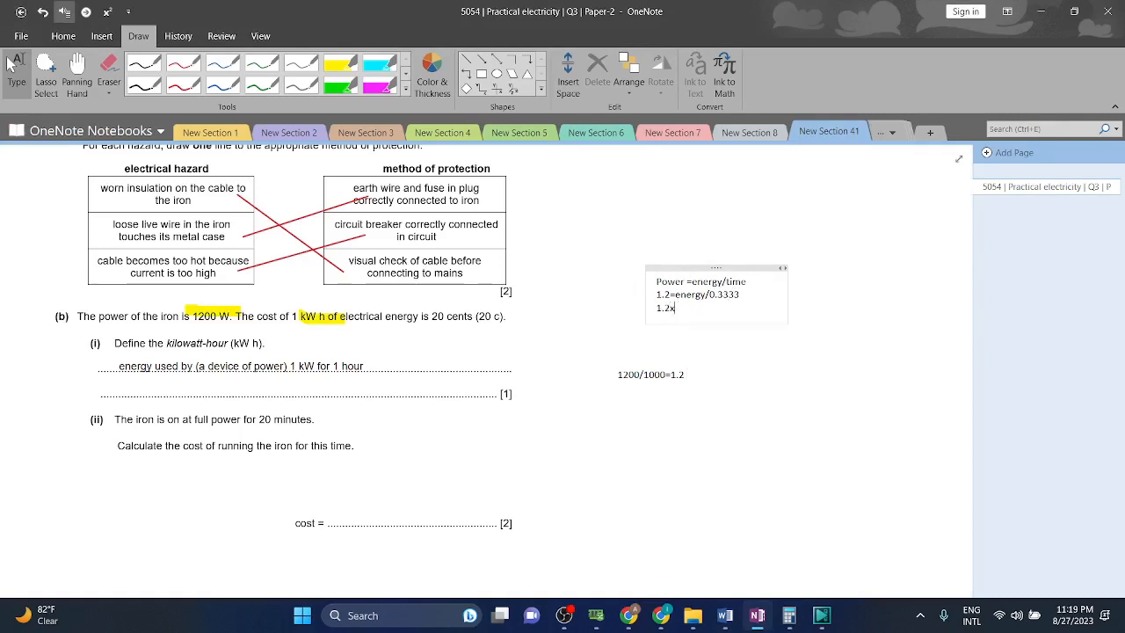
text(0.3333=)
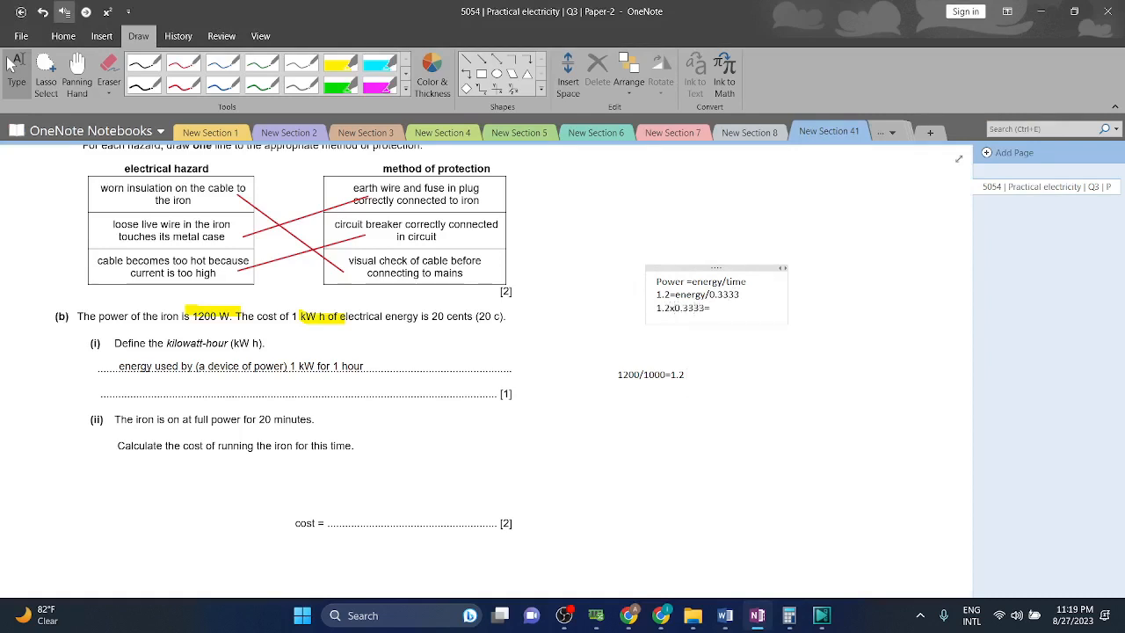
text(0.4)
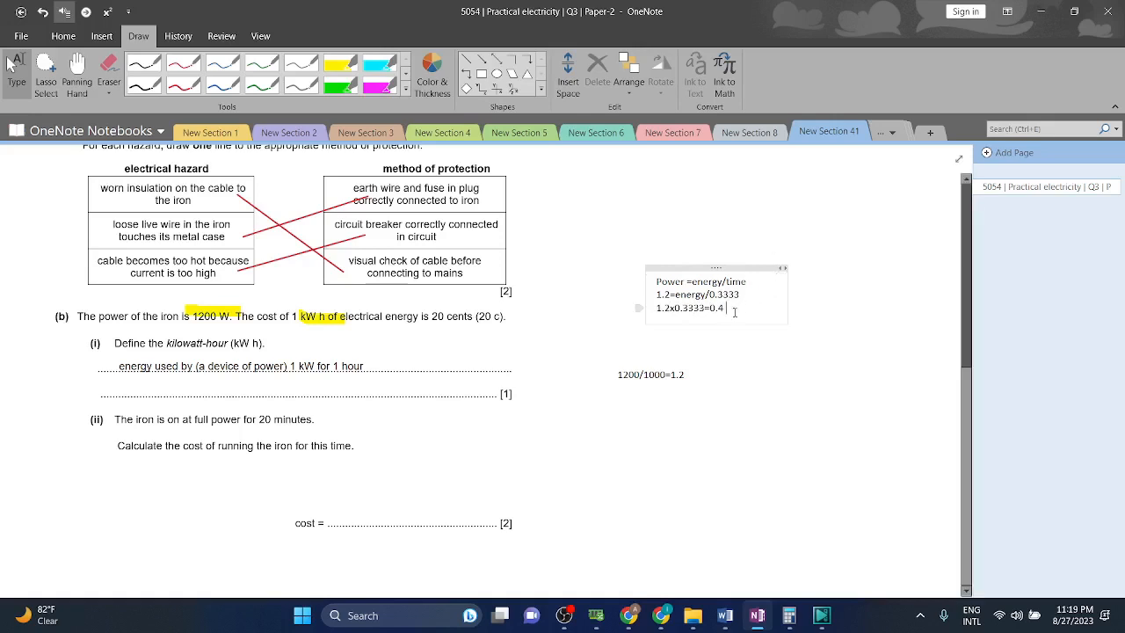
Step: Move the working notes beside part (ii) and add '0.4 x 20=8'
drag(716, 268, 686, 433)
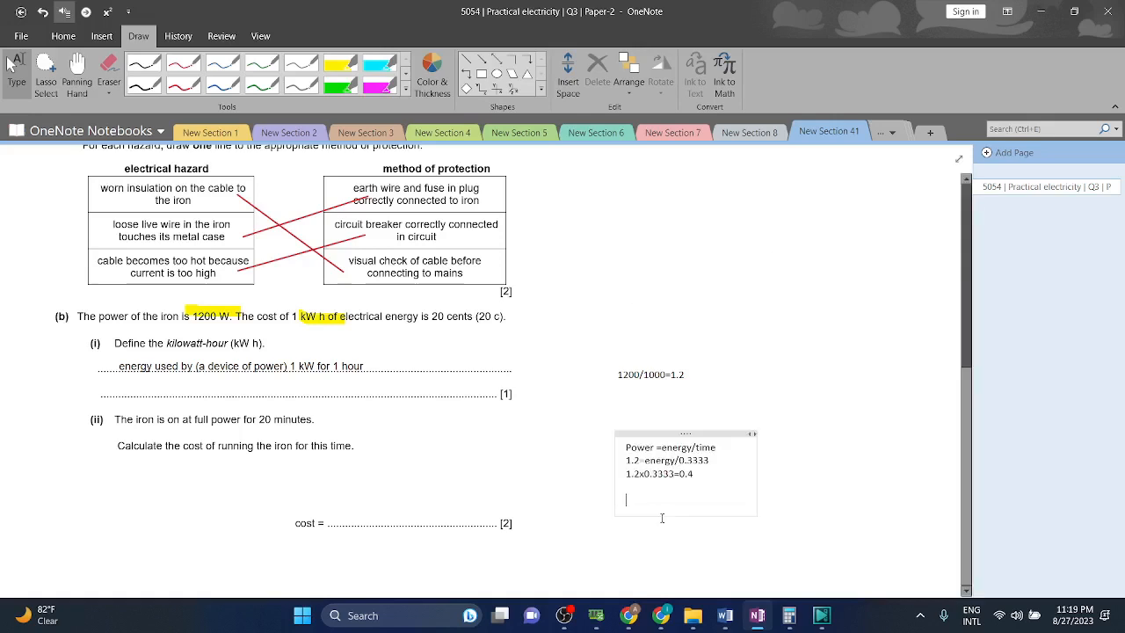
text(0.4 x)
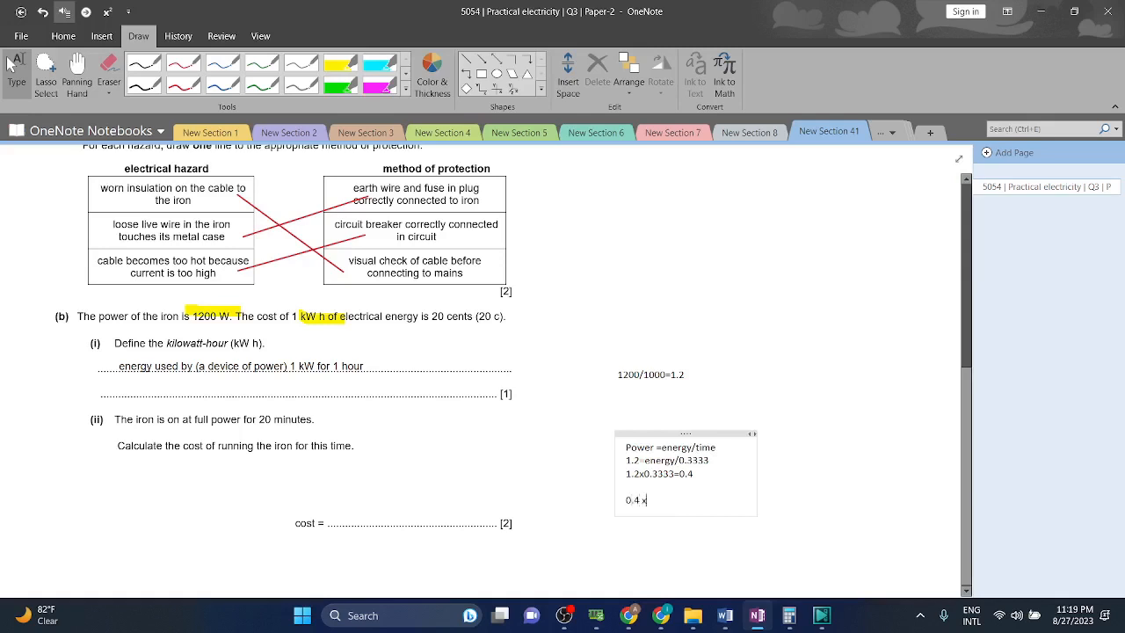
text(20)
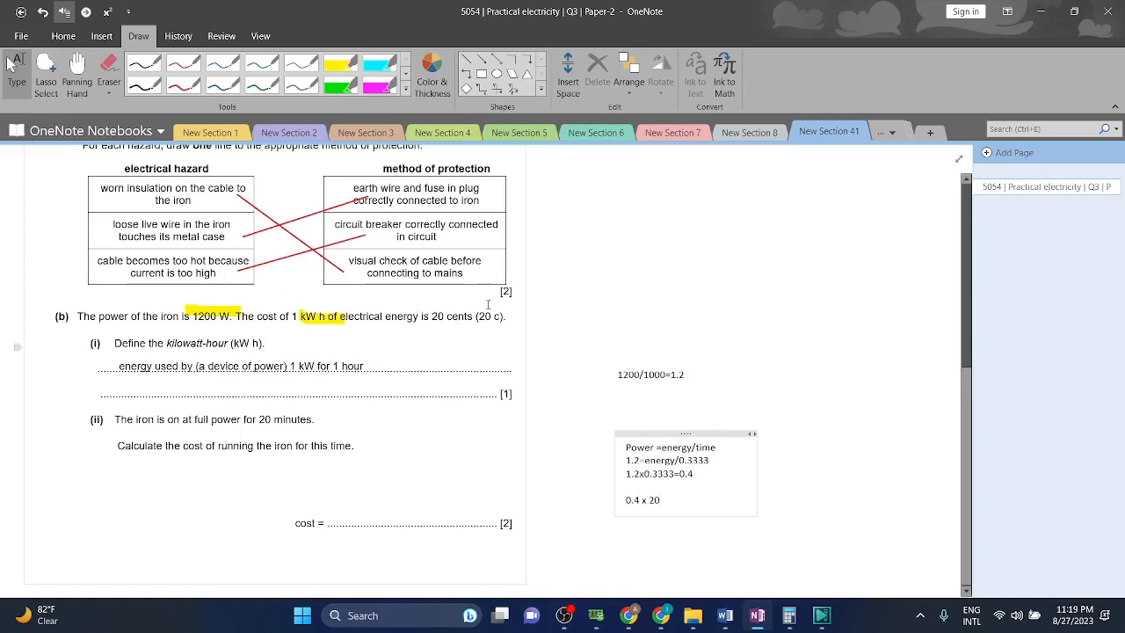
mouse_move(705, 485)
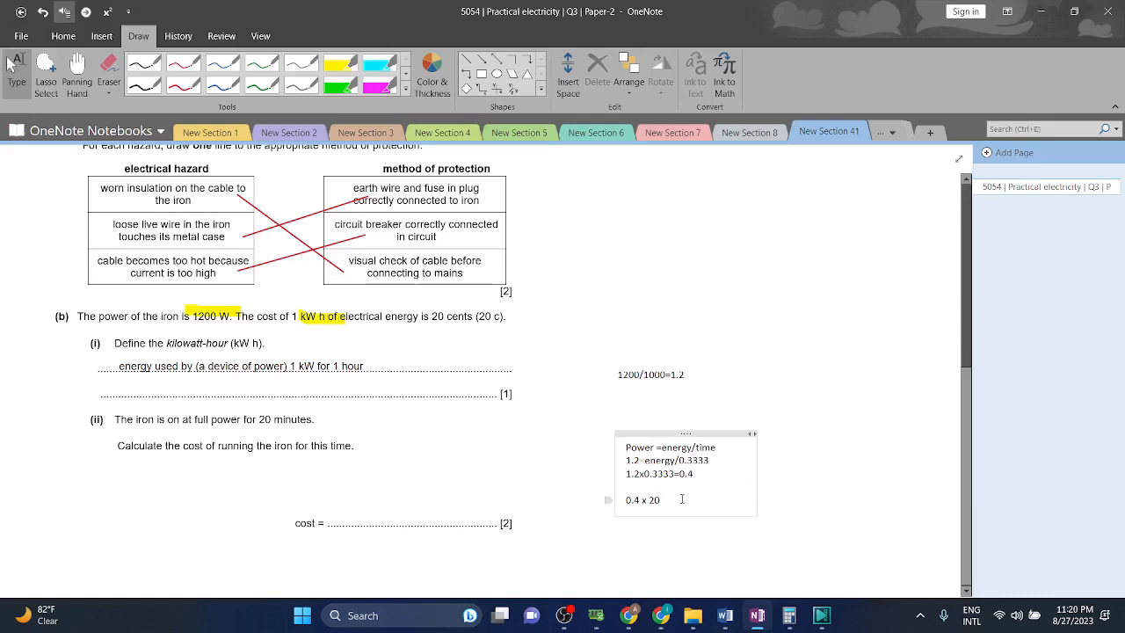
text(=)
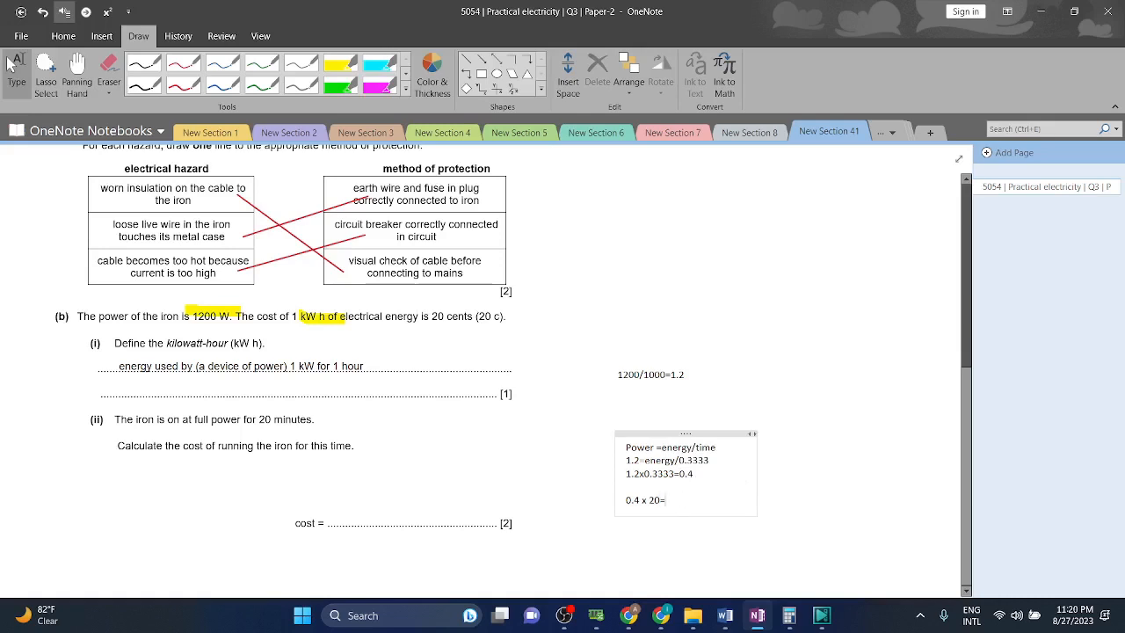
text(8)
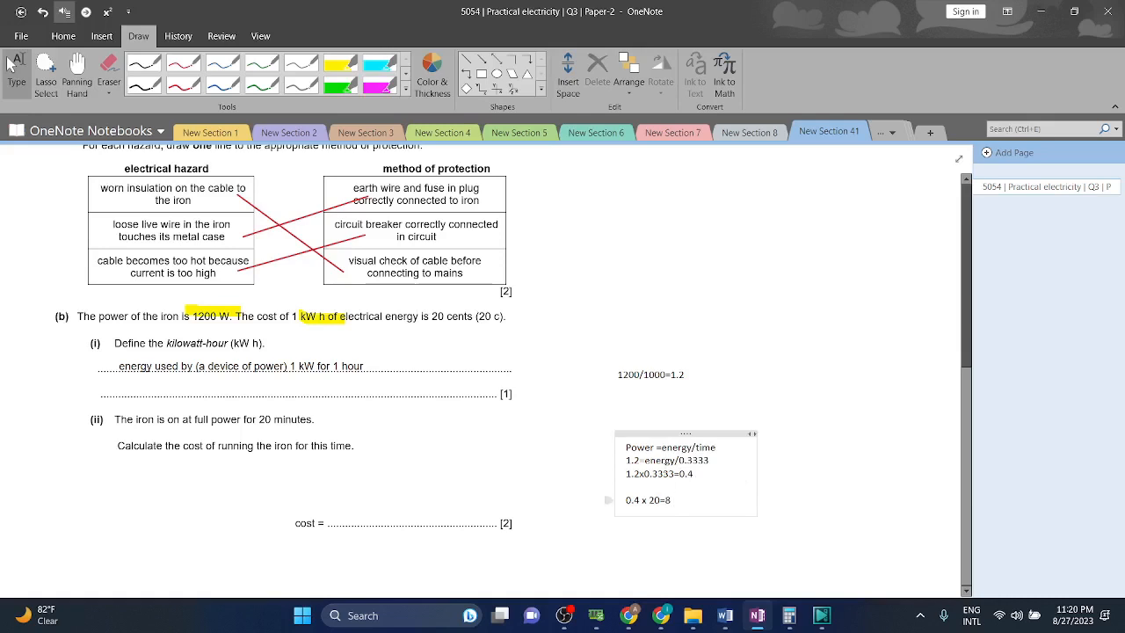